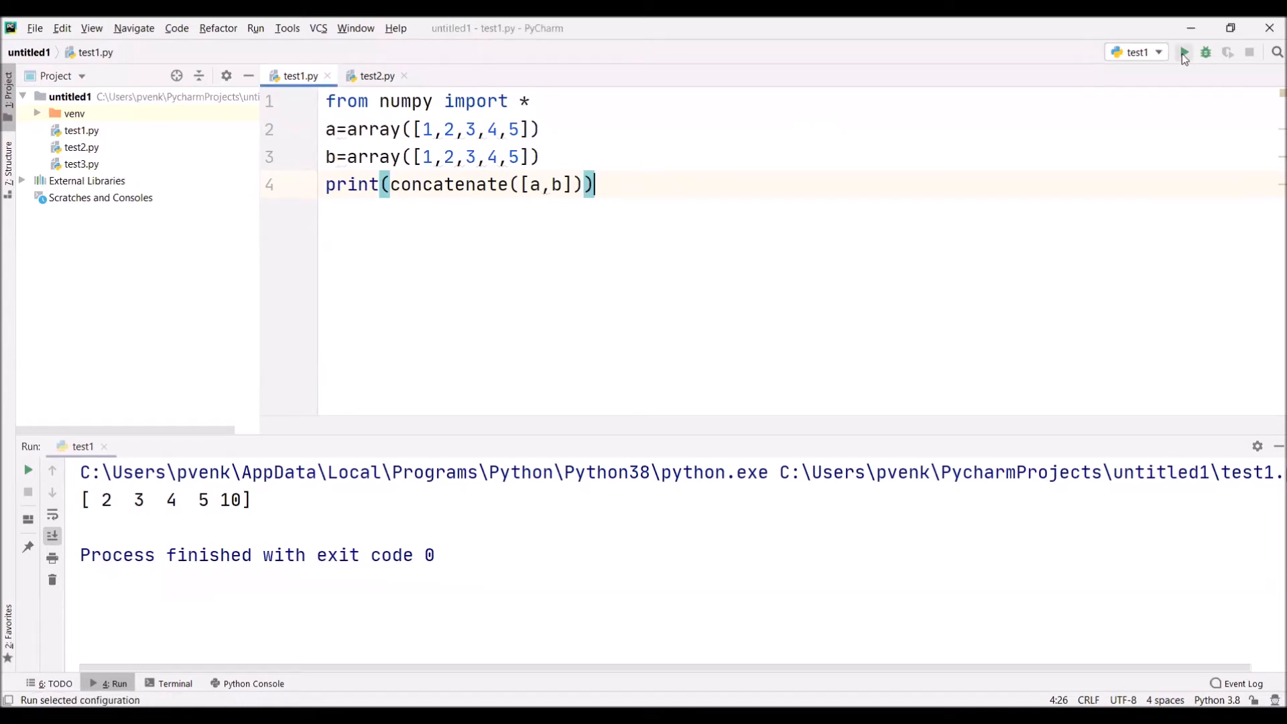
{"action": "left_click", "coordinate": [1184, 53]}
{"action": "type", "text": "6"}
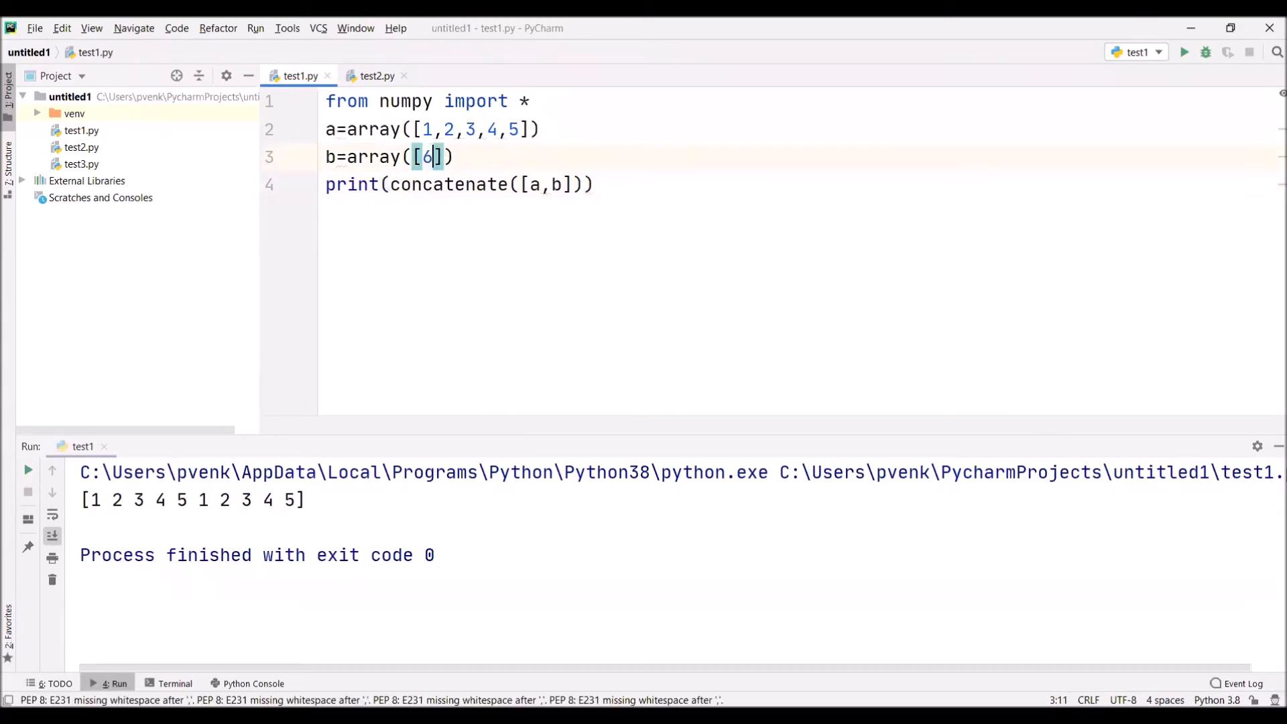
Set b to 6–10 and print 1 through 10, then shorten b to 6, 7, 8.
{"action": "type", "text": ",7,8,9,"}
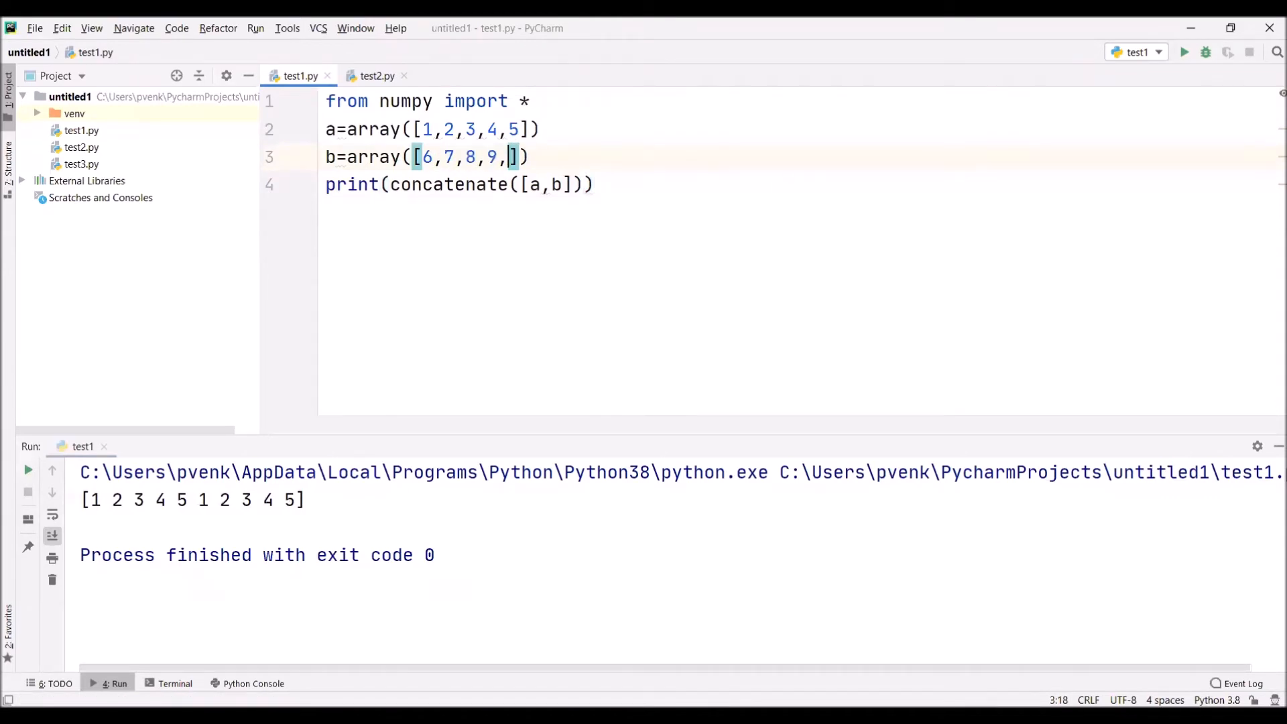
{"action": "type", "text": "0"}
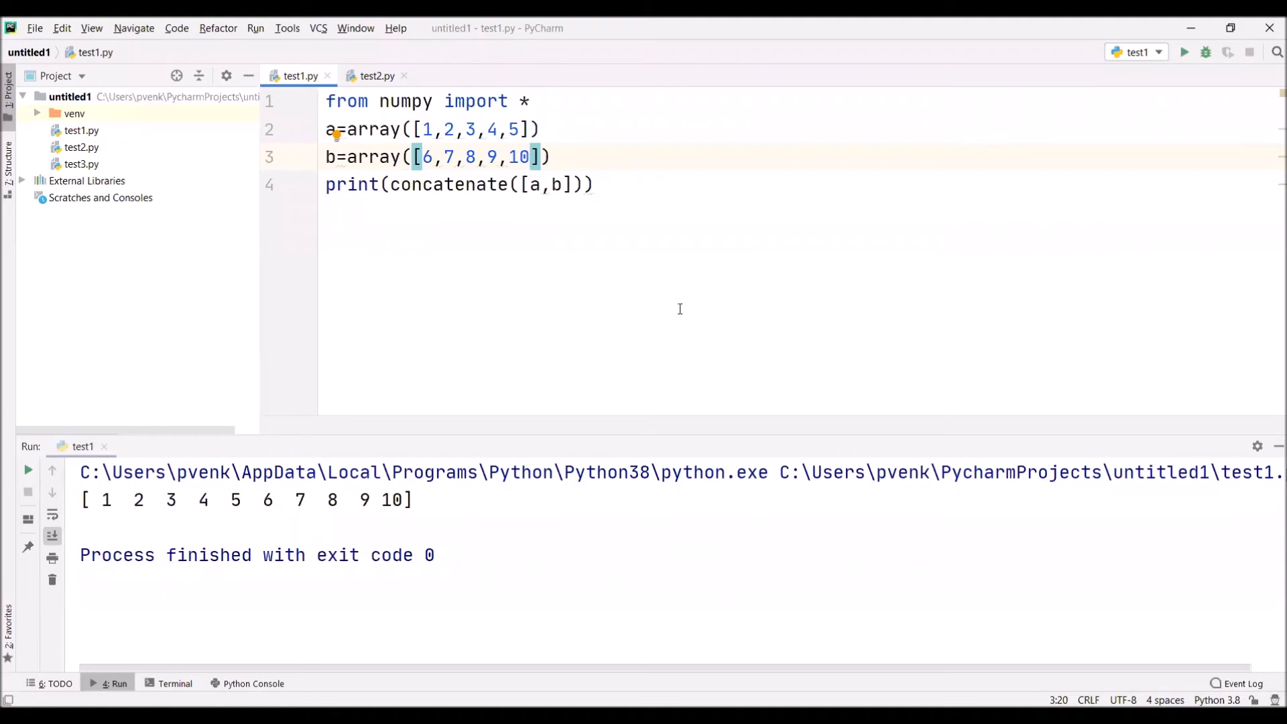
{"action": "mouse_move", "coordinate": [645, 283]}
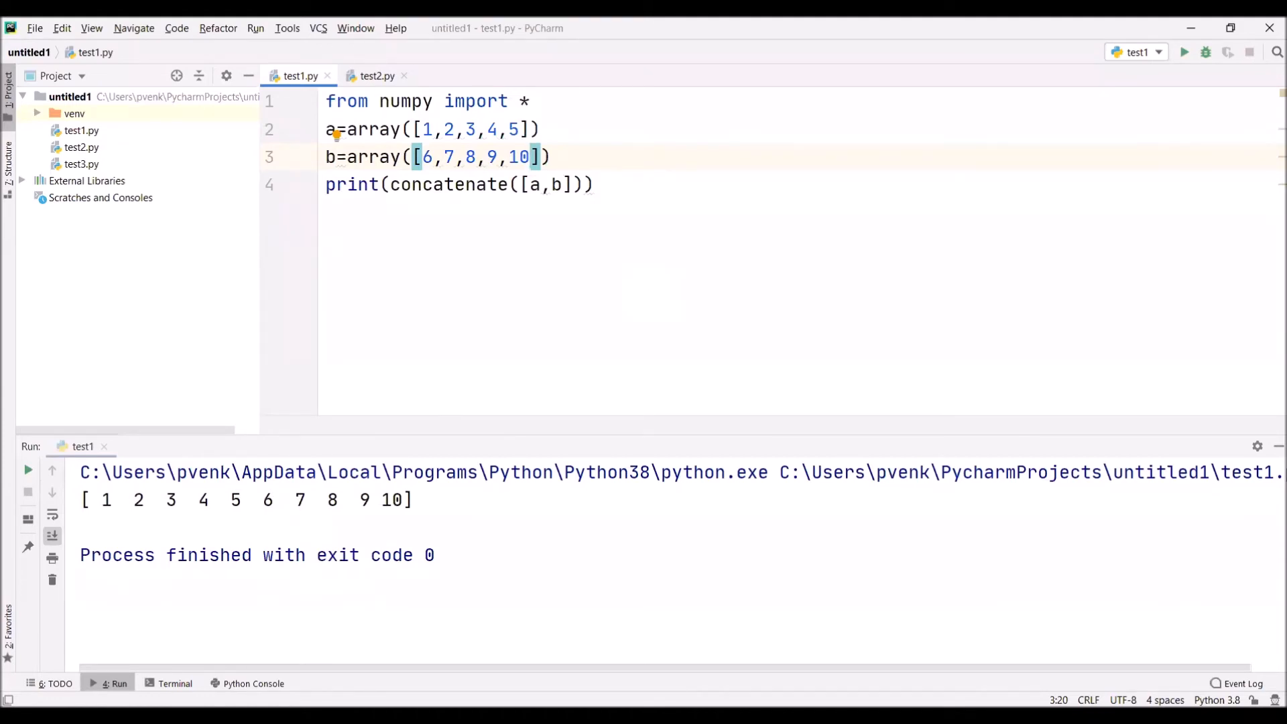
{"action": "key", "text": "Backspace"}
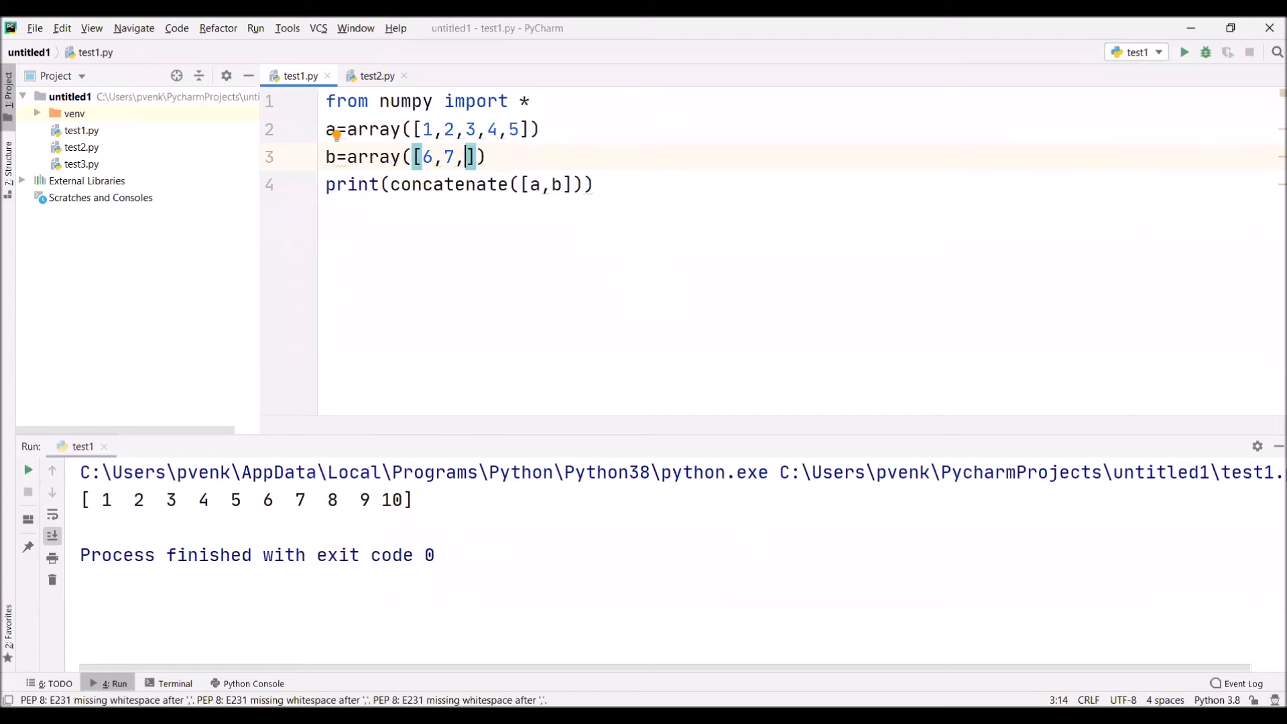
{"action": "type", "text": "8"}
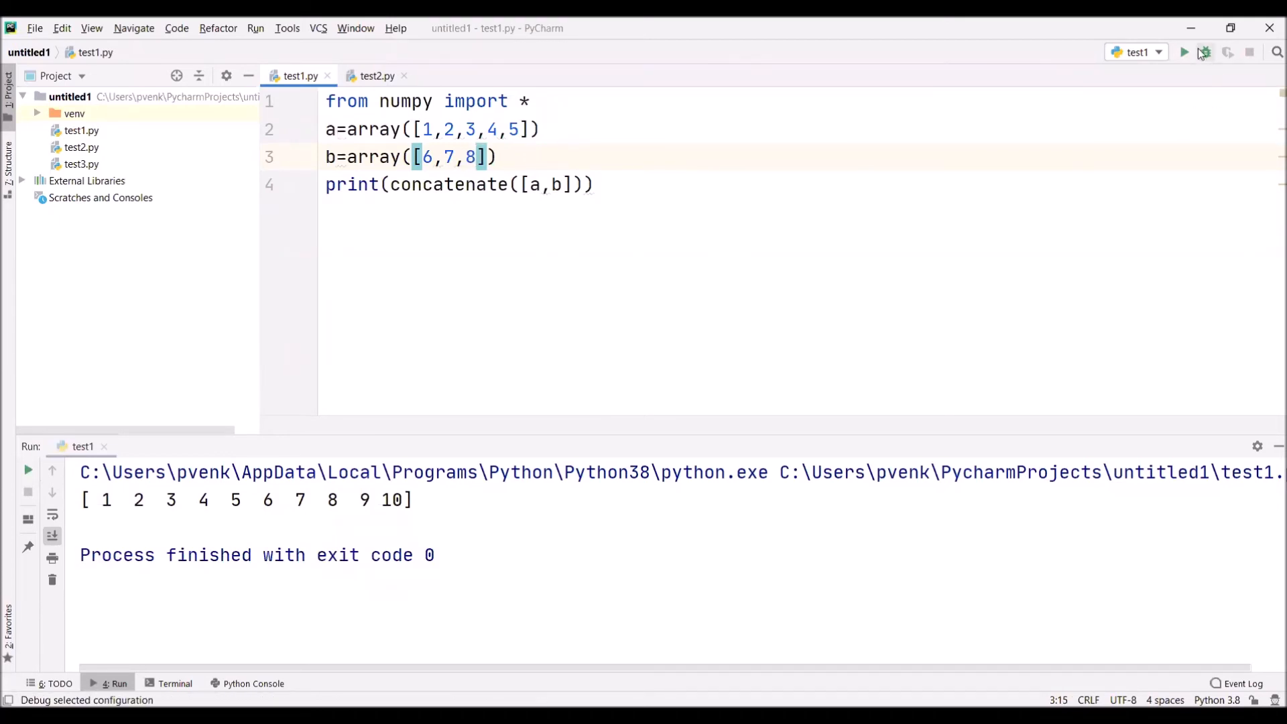